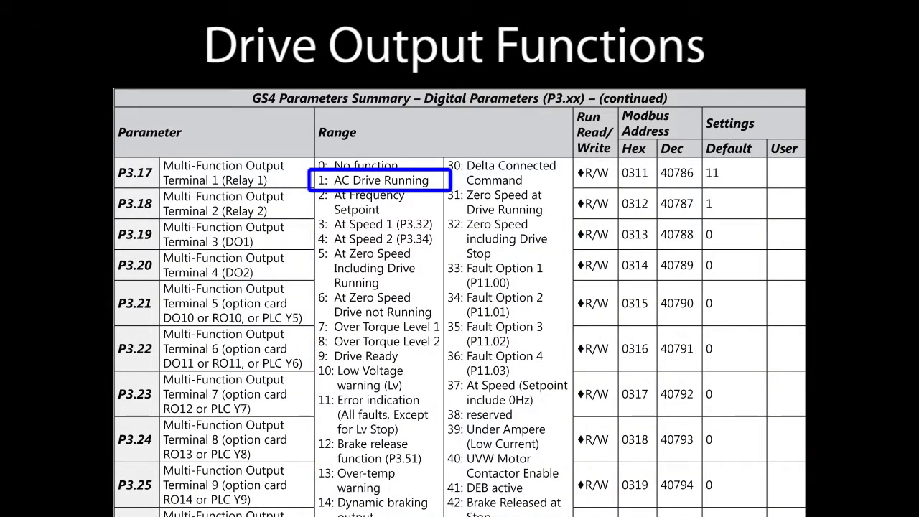
Advance from the Drive Output Functions slide to the Output Parameter Locations slide
{"action": "scroll", "scroll_direction": "down", "scroll_amount": 3}
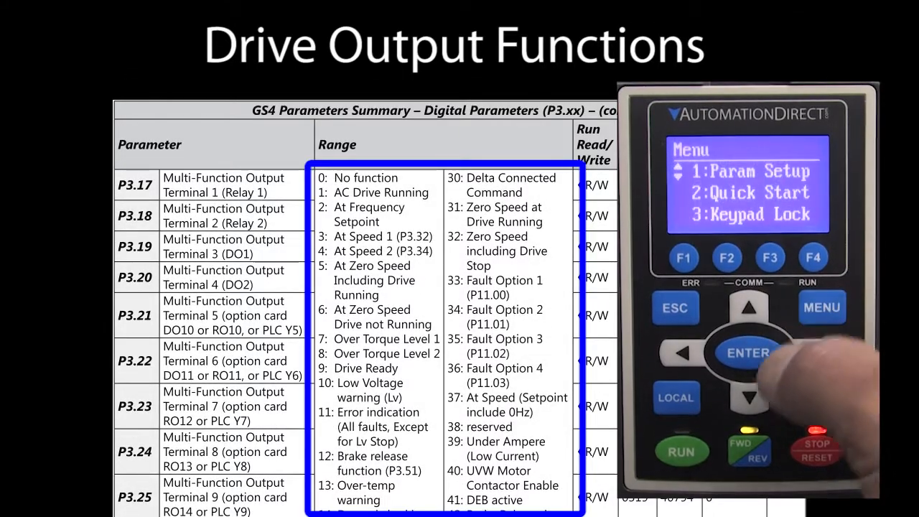
{"action": "left_click", "coordinate": [747, 352]}
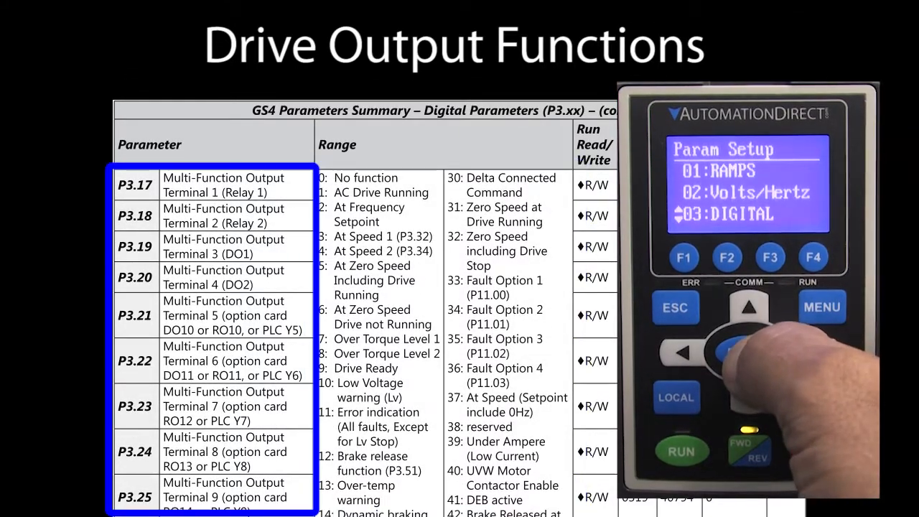
{"action": "left_click", "coordinate": [732, 352]}
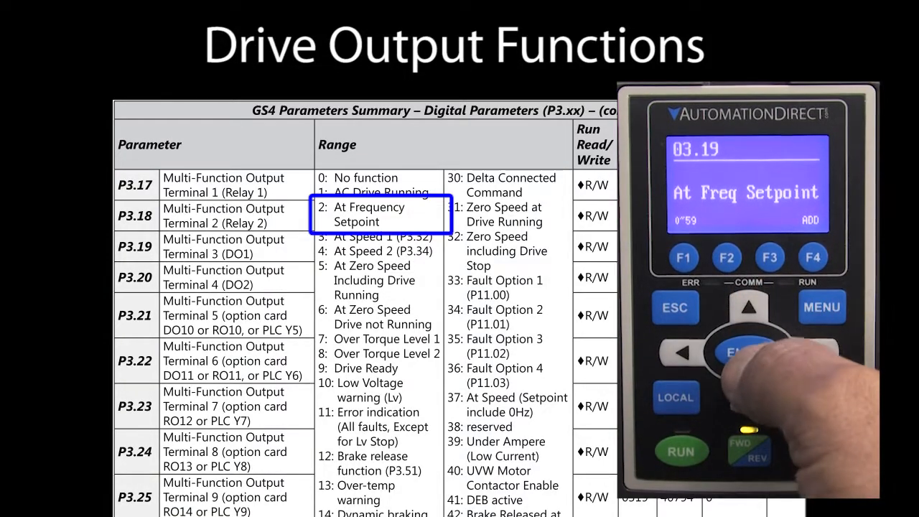
{"action": "left_click", "coordinate": [747, 352]}
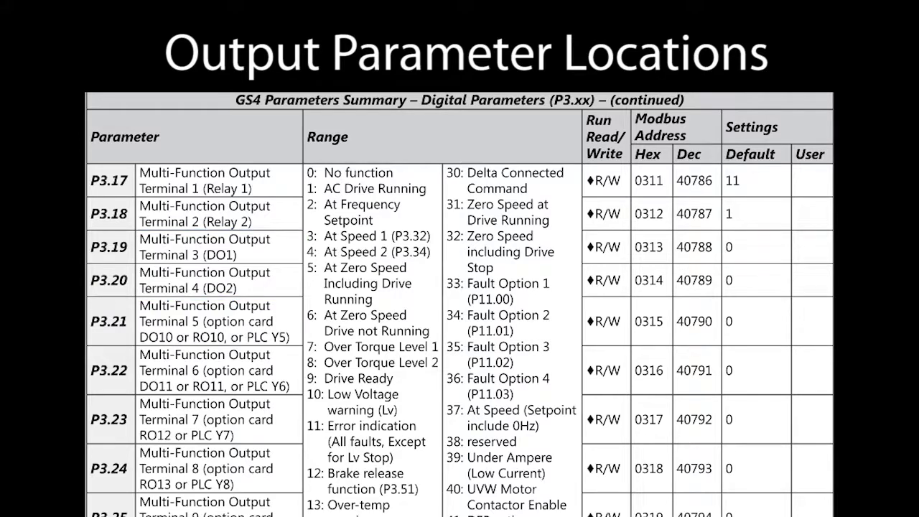
Scroll the parameter locations table to terminals DO10/DO11 and reach the P3.43 page
{"action": "scroll", "scroll_direction": "down", "scroll_amount": 3}
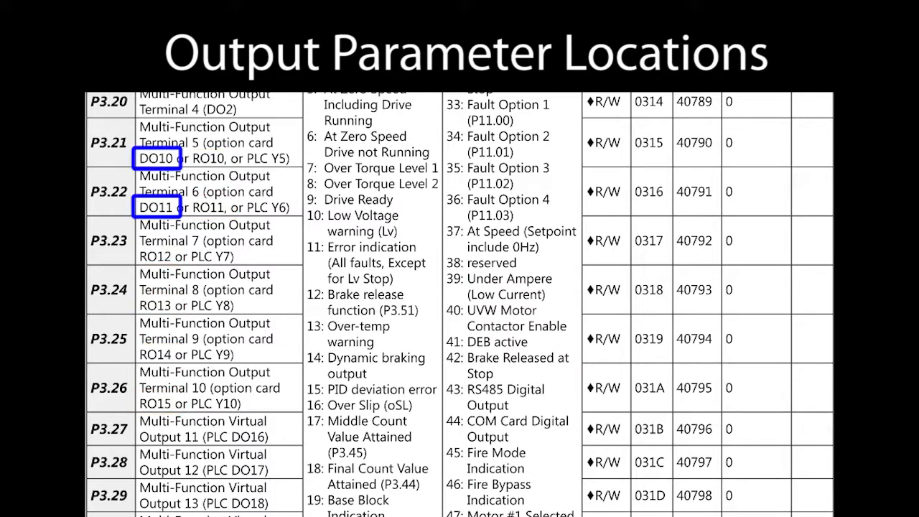
{"action": "scroll", "scroll_direction": "down", "scroll_amount": 3}
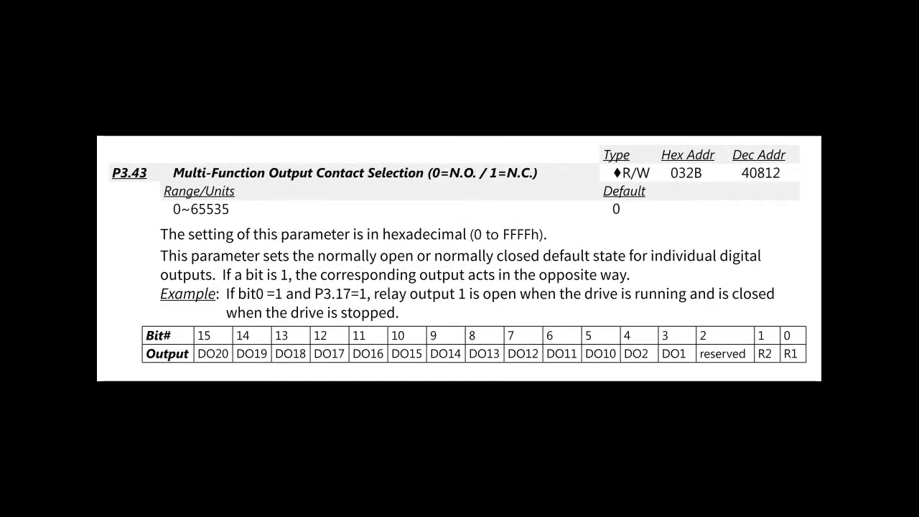
Highlight '(0=N.O. / 1=N.C.)' and the Default value 0 on the P3.43 slide
{"action": "left_click_drag", "start_coordinate": [419, 158], "coordinate": [546, 189]}
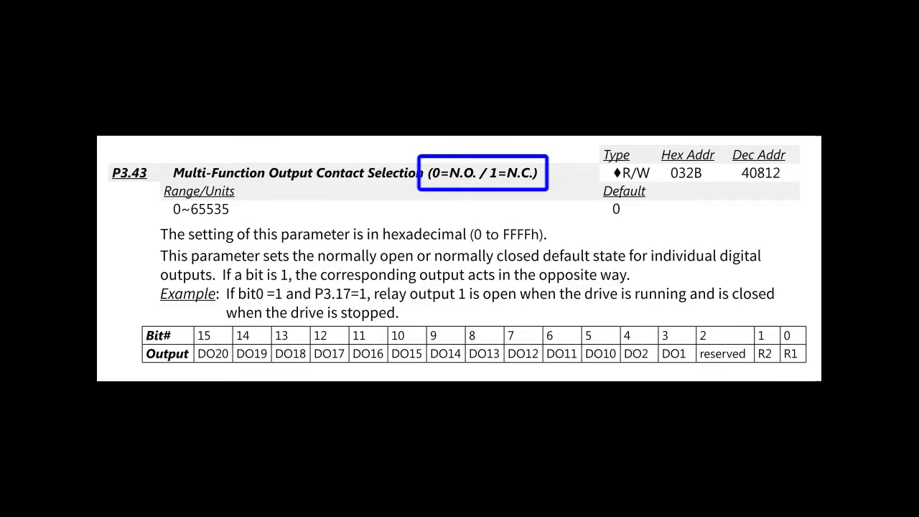
{"action": "left_click", "coordinate": [623, 199]}
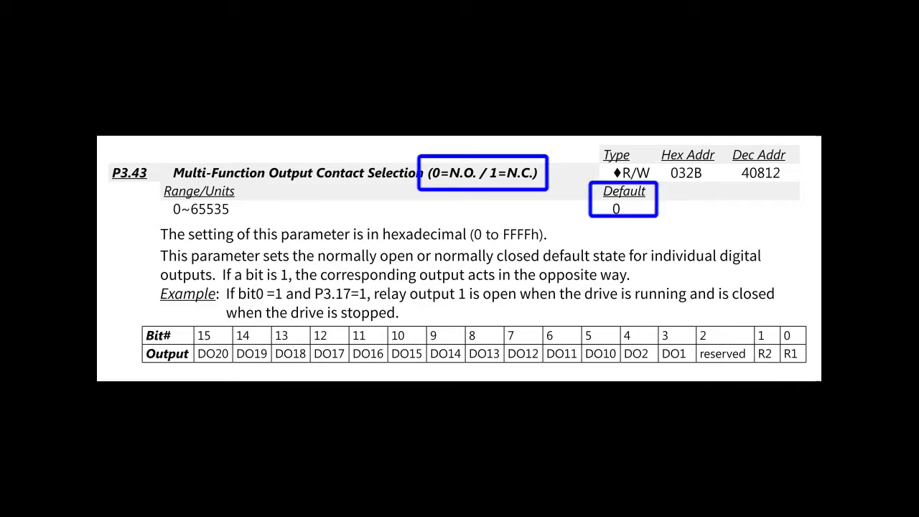